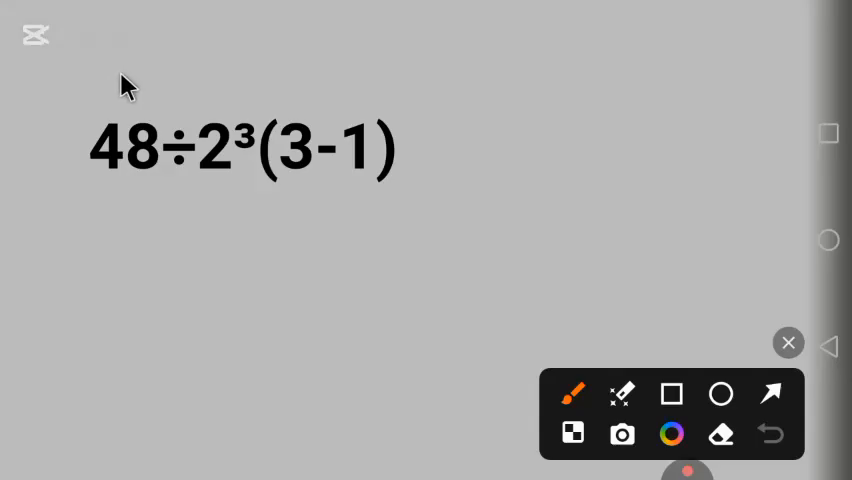
pyautogui.moveTo(95, 85)
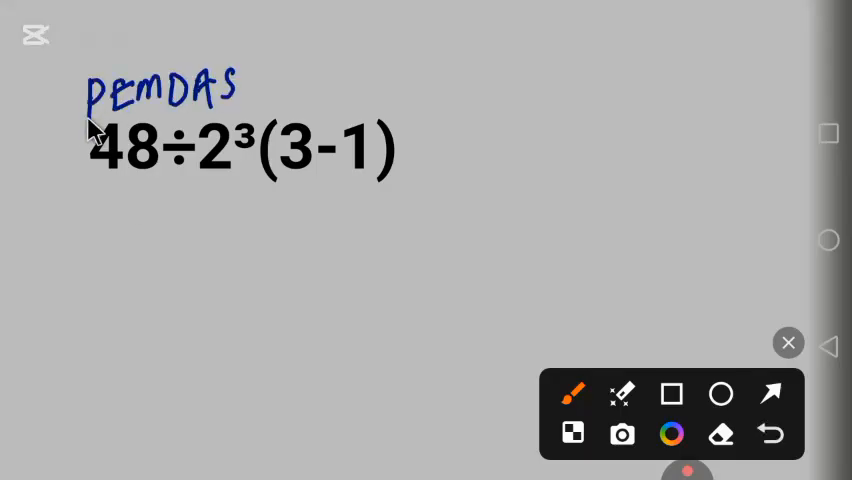
pyautogui.moveTo(135, 115)
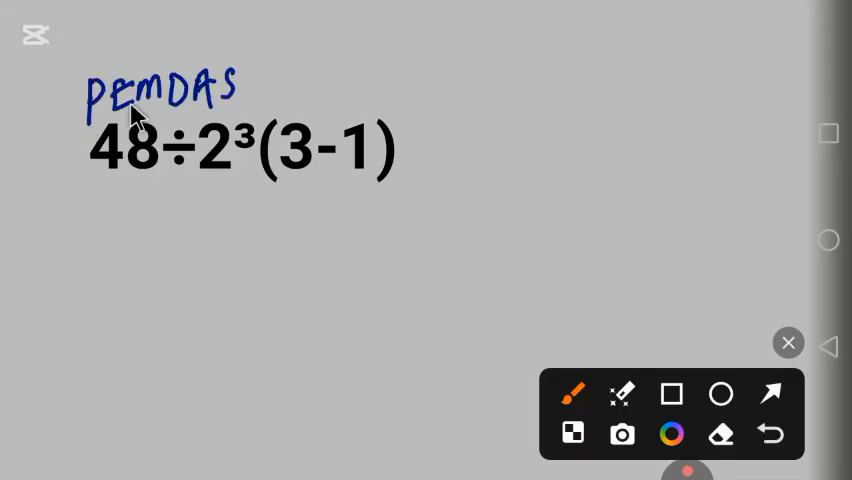
pyautogui.moveTo(175, 120)
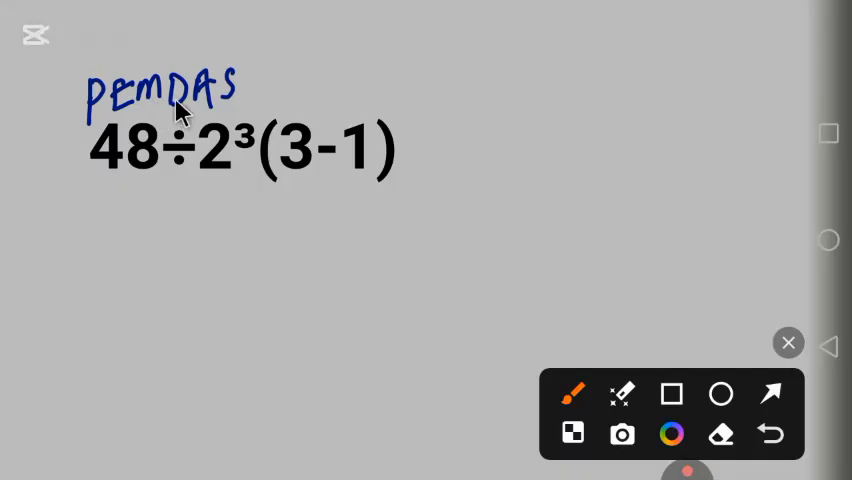
pyautogui.moveTo(175, 163)
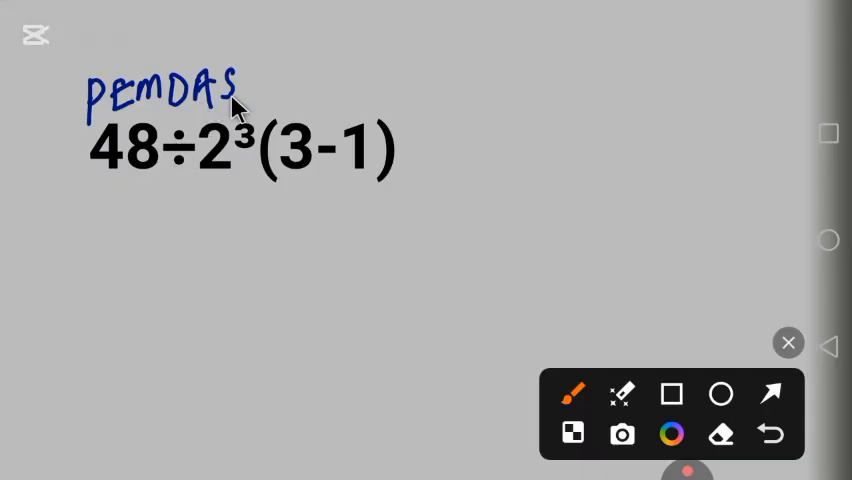
pyautogui.moveTo(220, 125)
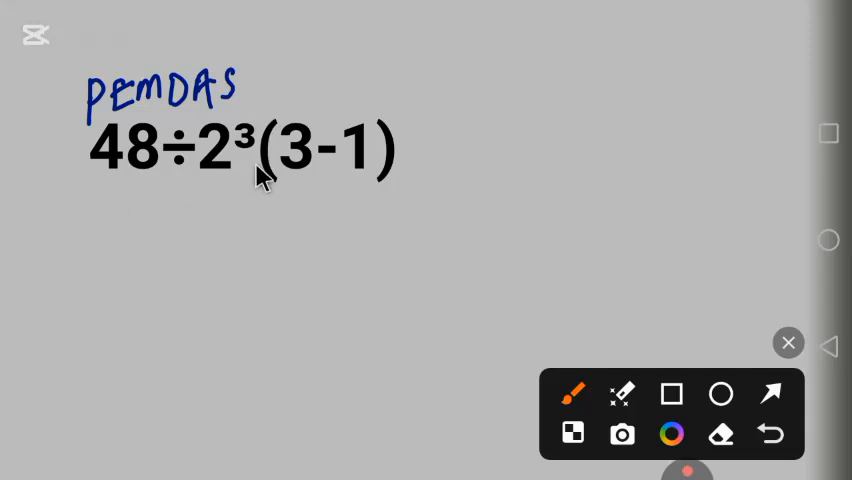
pyautogui.moveTo(95, 140)
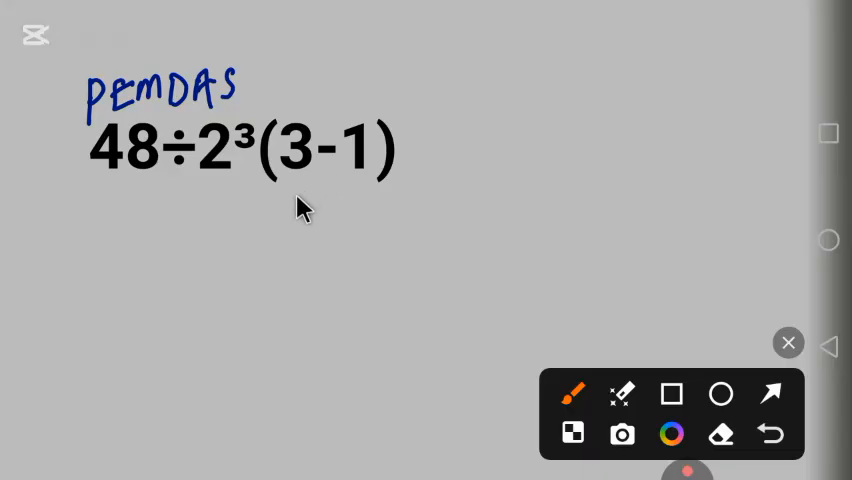
pyautogui.moveTo(108, 205)
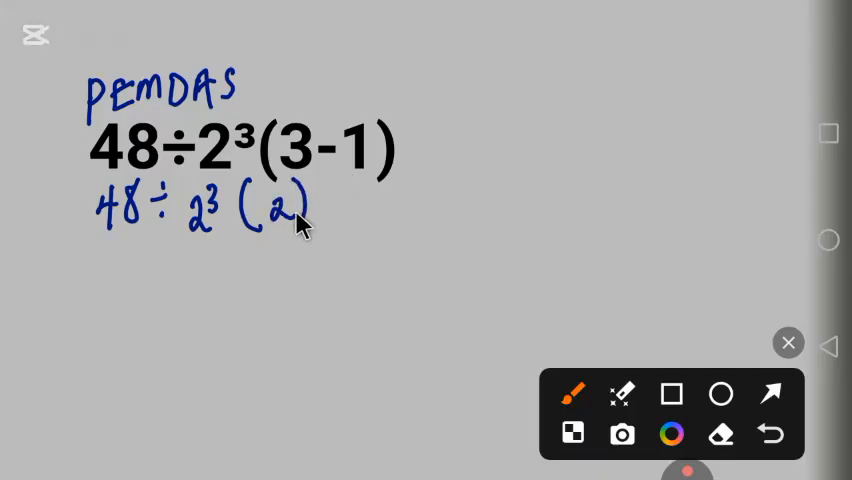
pyautogui.moveTo(115, 230)
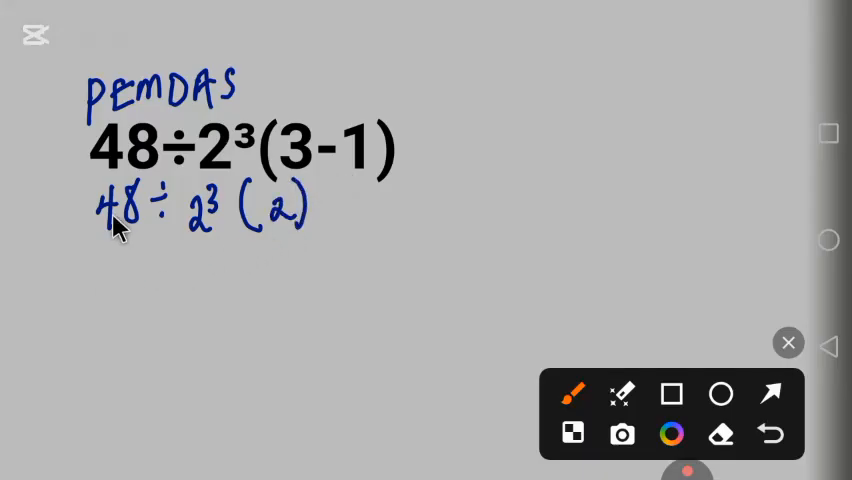
pyautogui.moveTo(125, 130)
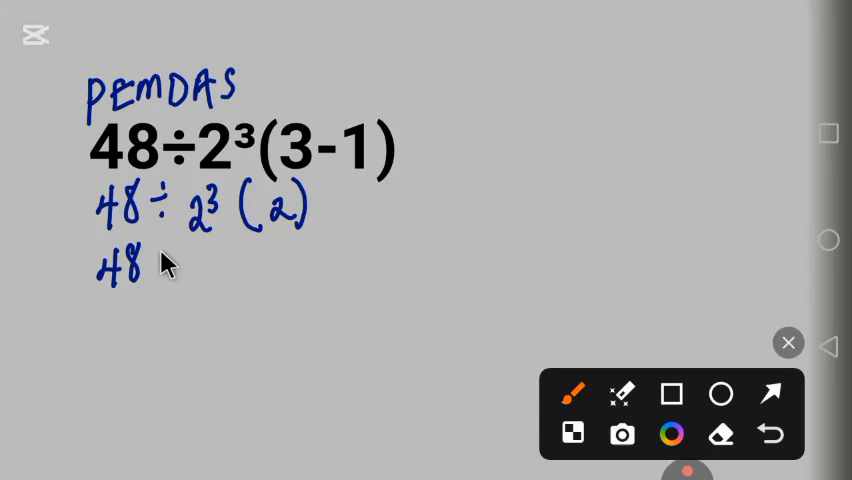
# Step: Handwrite '48 ÷ 8(2)' in ink below the previous line, with 2³ evaluated to 8
pyautogui.moveTo(150, 270); pyautogui.dragTo(200, 270)
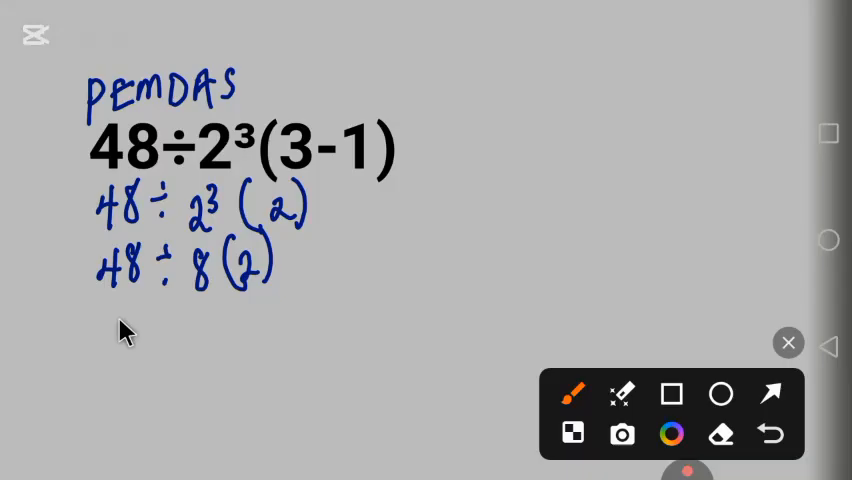
pyautogui.moveTo(170, 135)
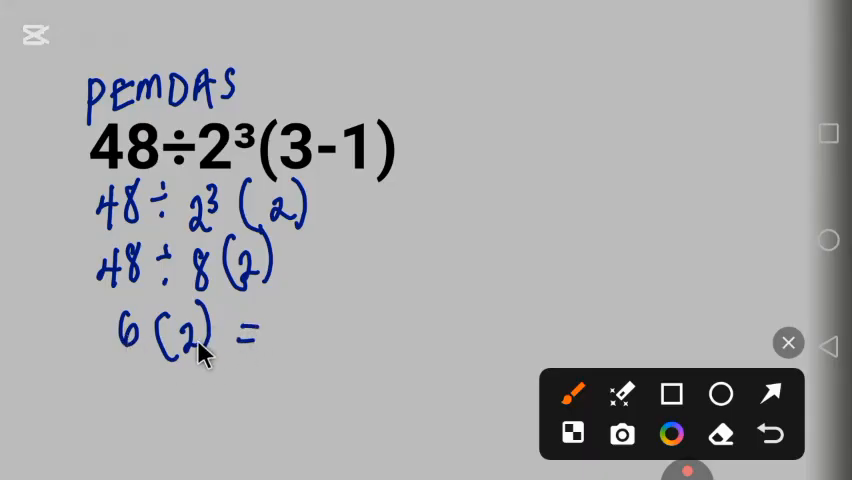
# Step: Handwrite '6(2) = 12' beneath the 48 ÷ 8(2) line, ending with the answer 12
pyautogui.moveTo(290, 330); pyautogui.dragTo(320, 340)
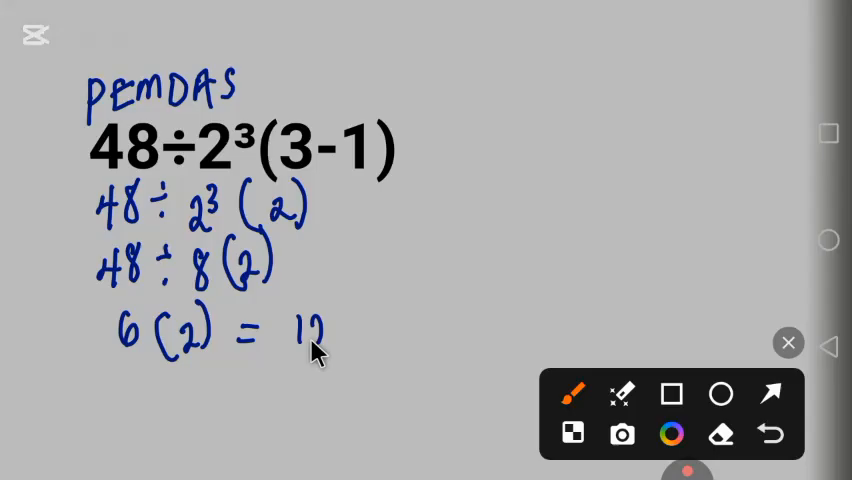